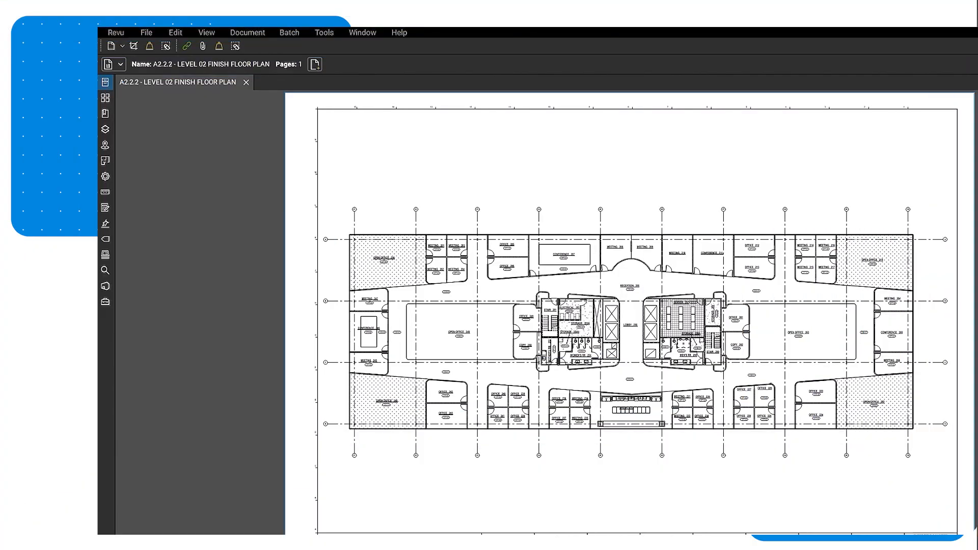
{"action": "mouse_move", "coordinate": [105, 286]}
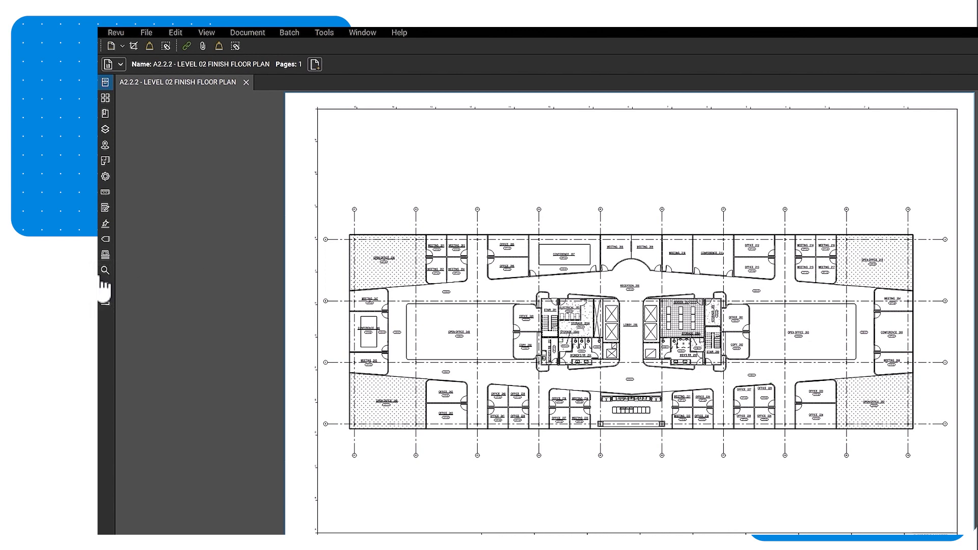
Step: Show the Studio Sessions panel and the menu for adding a session
{"action": "left_click", "coordinate": [105, 287]}
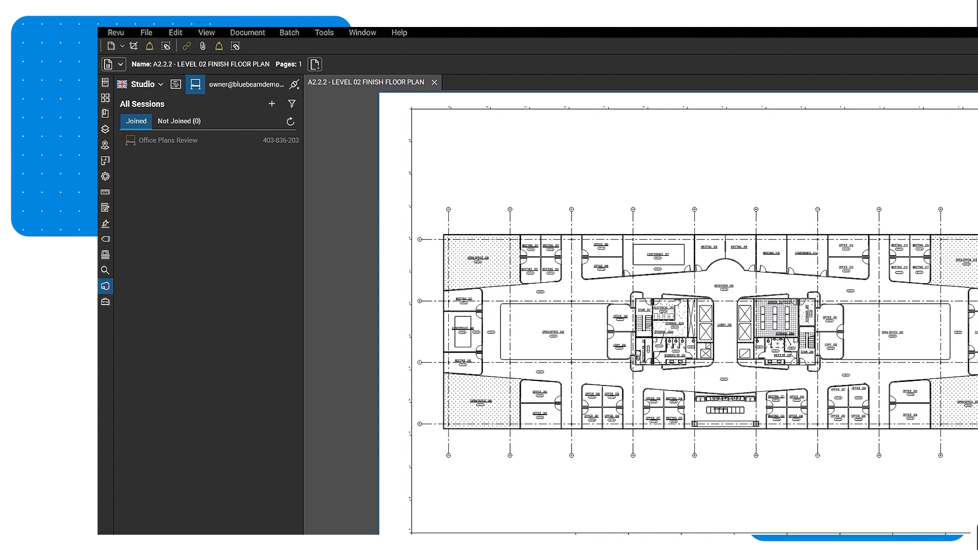
{"action": "mouse_move", "coordinate": [254, 327]}
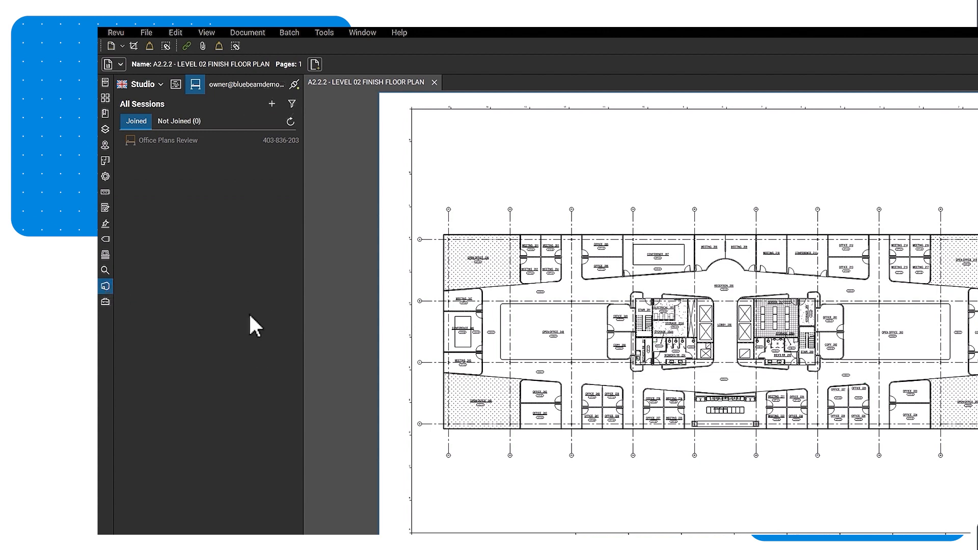
{"action": "left_click", "coordinate": [271, 104]}
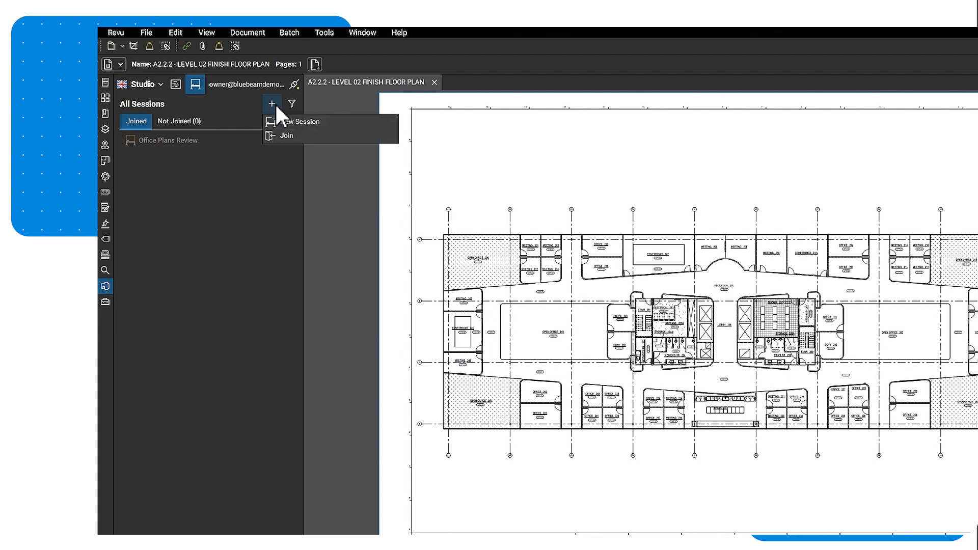
Step: Create a new Studio session named 'Office Plans Review' with the Add Documents permission allowed
{"action": "left_click", "coordinate": [288, 121]}
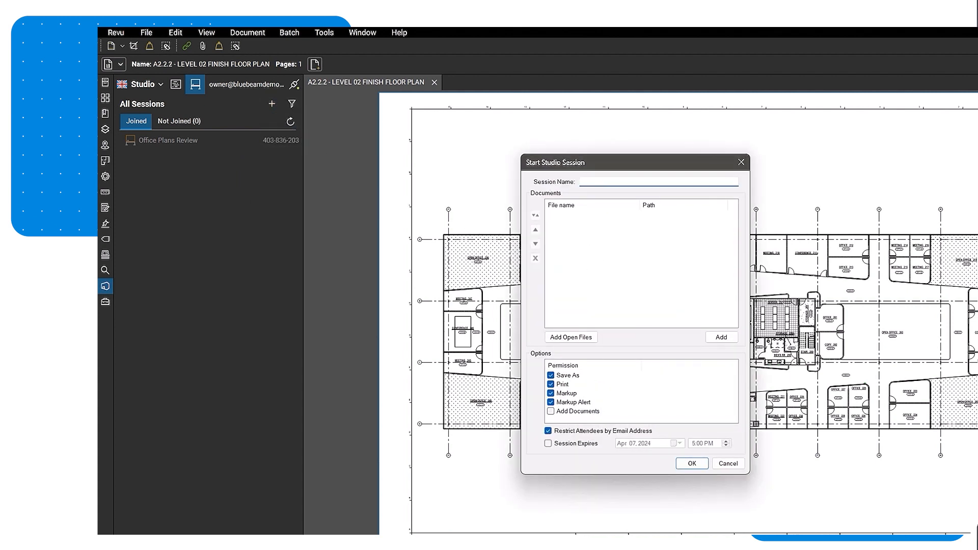
{"action": "type", "text": "Office Plans Review"}
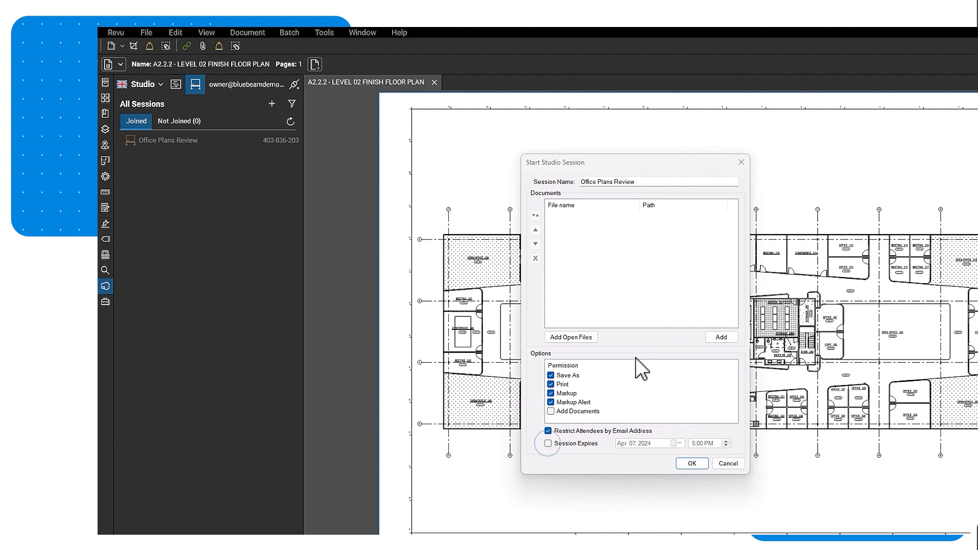
{"action": "left_click", "coordinate": [549, 430]}
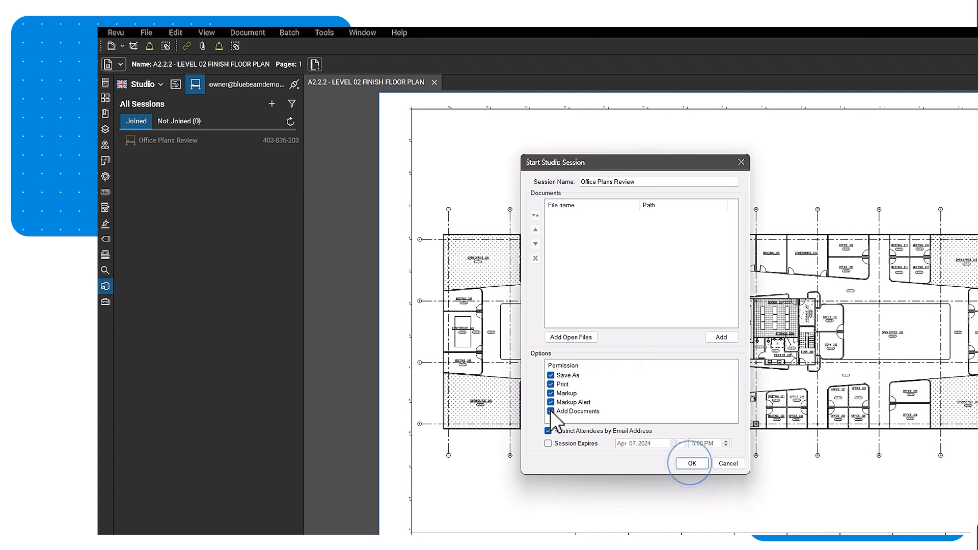
{"action": "left_click", "coordinate": [691, 464]}
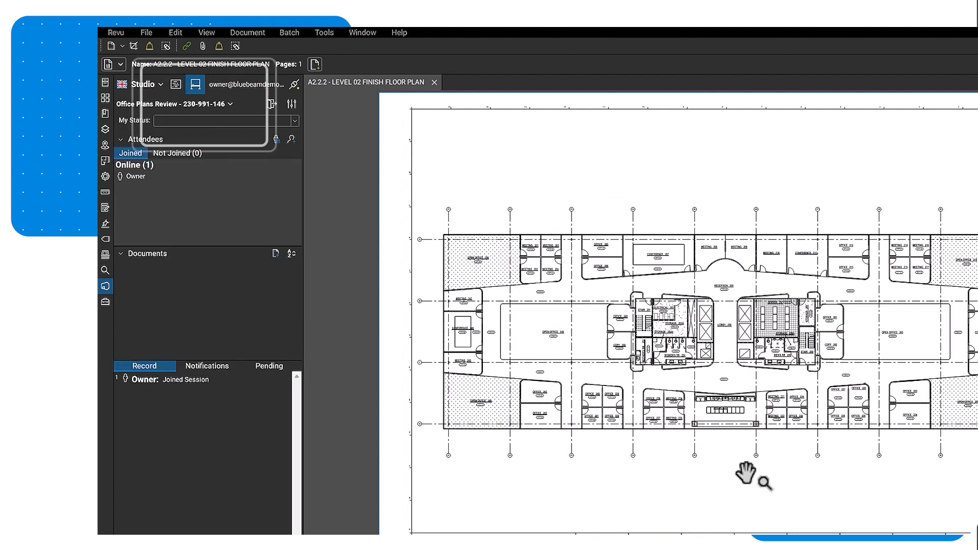
Step: Invite attendees by typing the architect's bluebeamdemo email address directly
{"action": "left_click", "coordinate": [290, 139]}
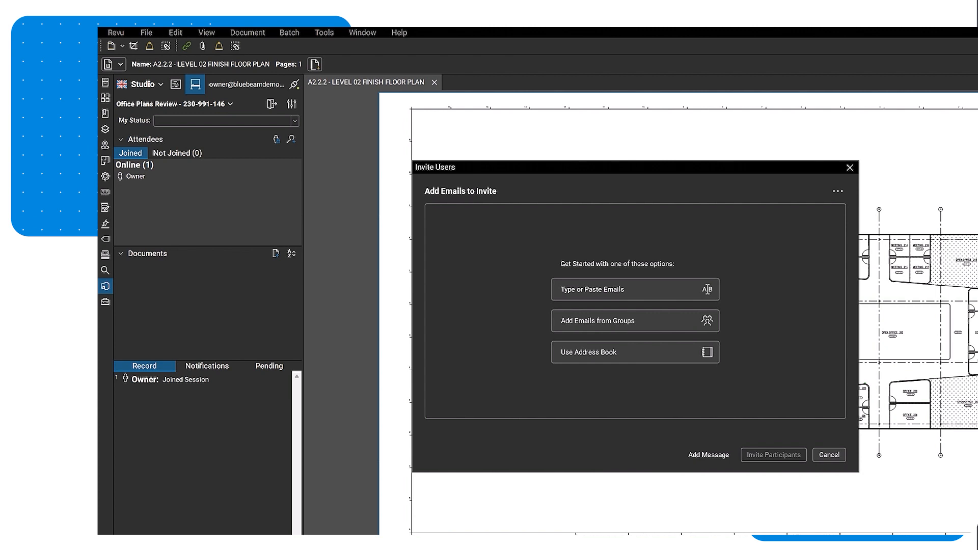
{"action": "mouse_move", "coordinate": [688, 401]}
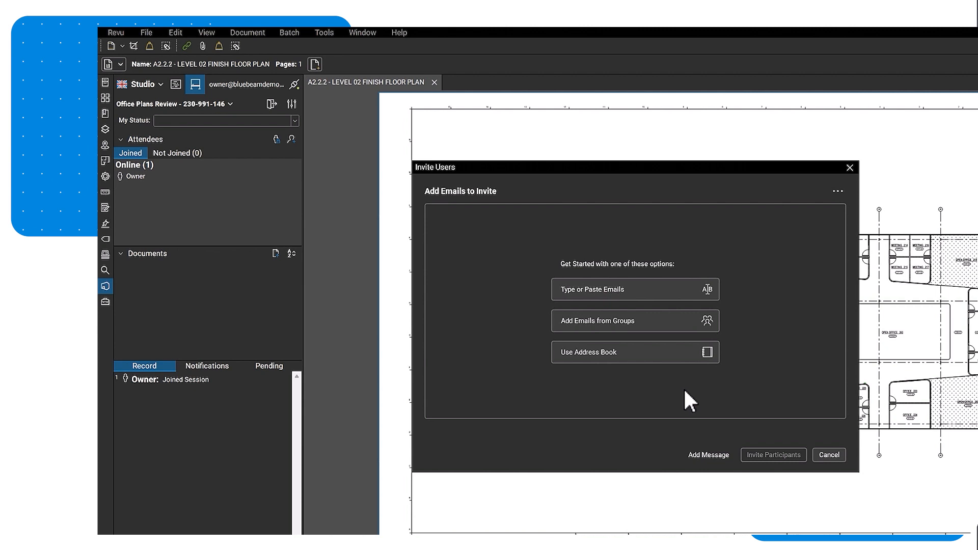
{"action": "left_click", "coordinate": [635, 289]}
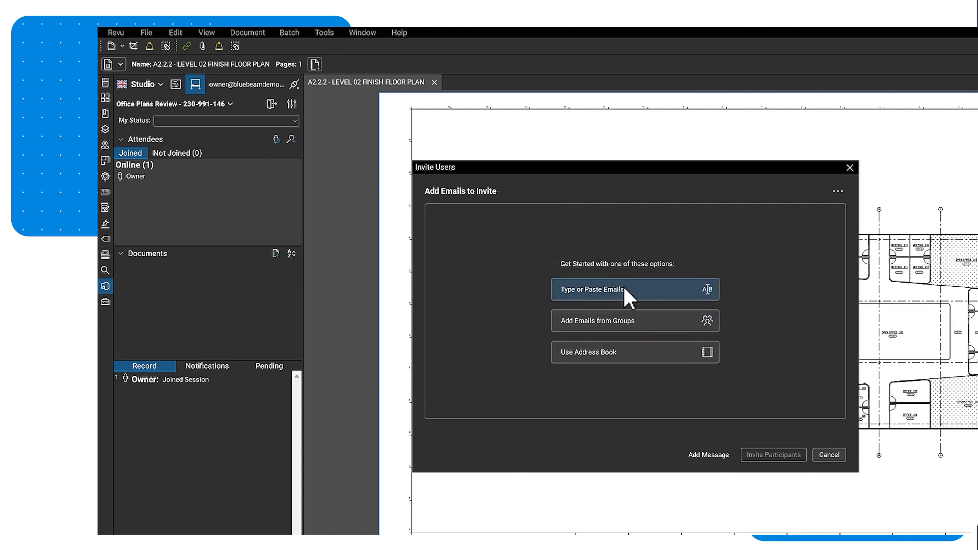
{"action": "left_click", "coordinate": [624, 289]}
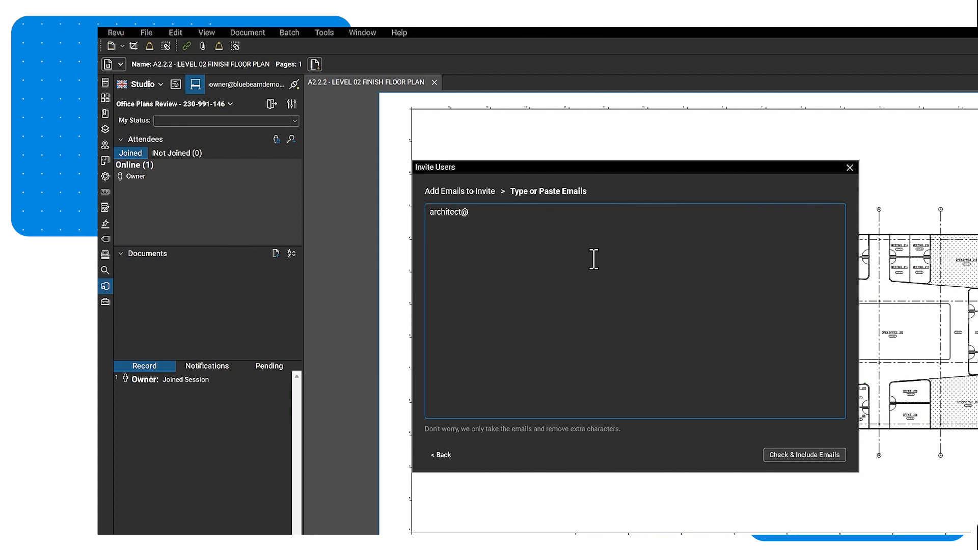
{"action": "type", "text": "bluebeamdemo."}
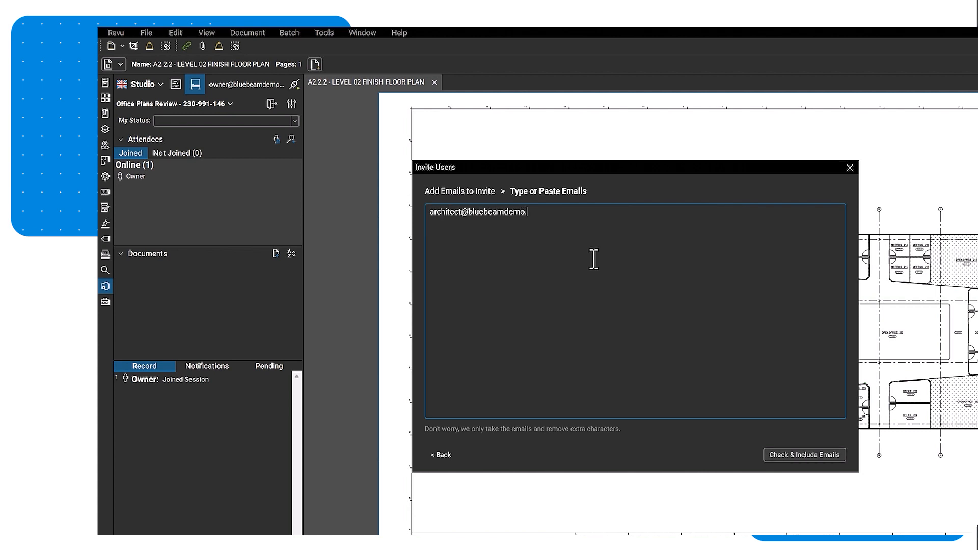
Step: Check and include the address, send the invitation to the architect and dismiss the confirmation
{"action": "left_click", "coordinate": [804, 455]}
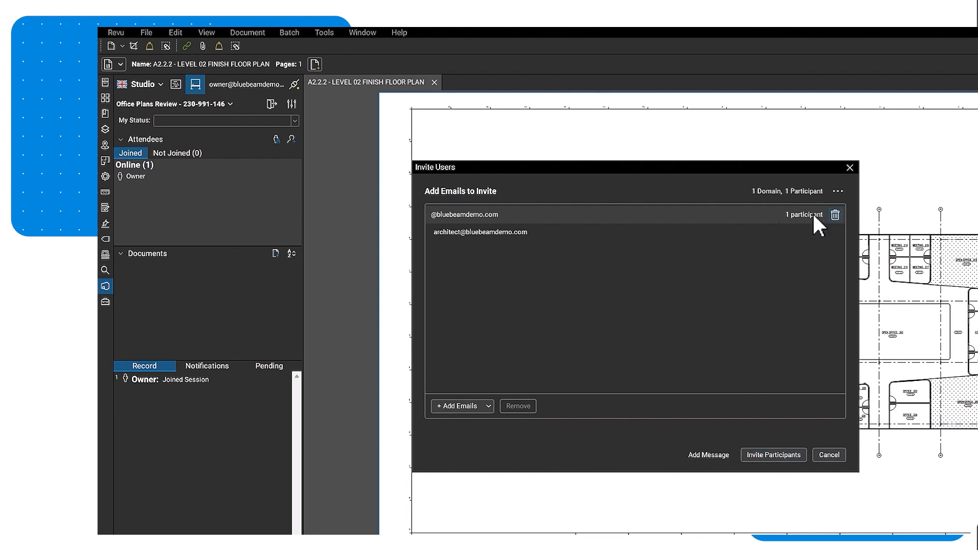
{"action": "left_click", "coordinate": [479, 231]}
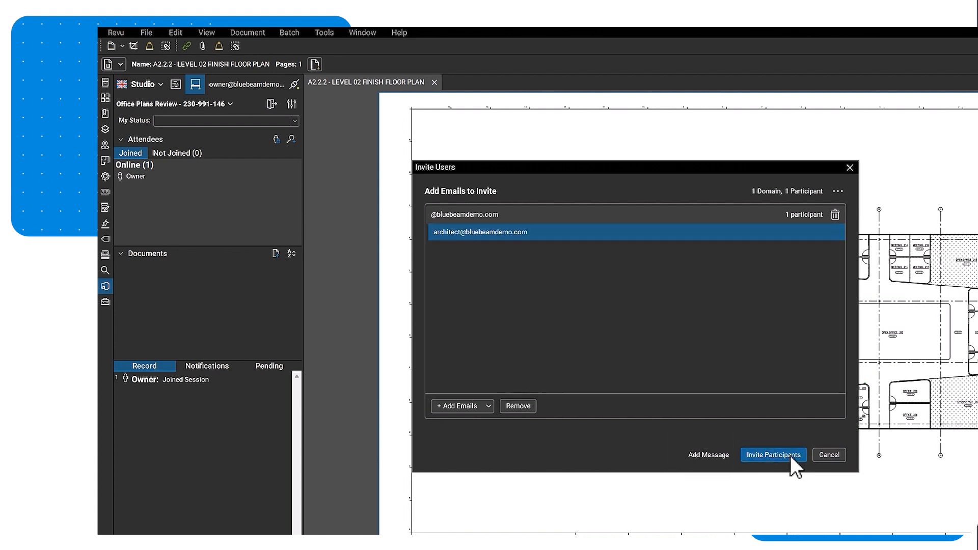
{"action": "left_click", "coordinate": [772, 455]}
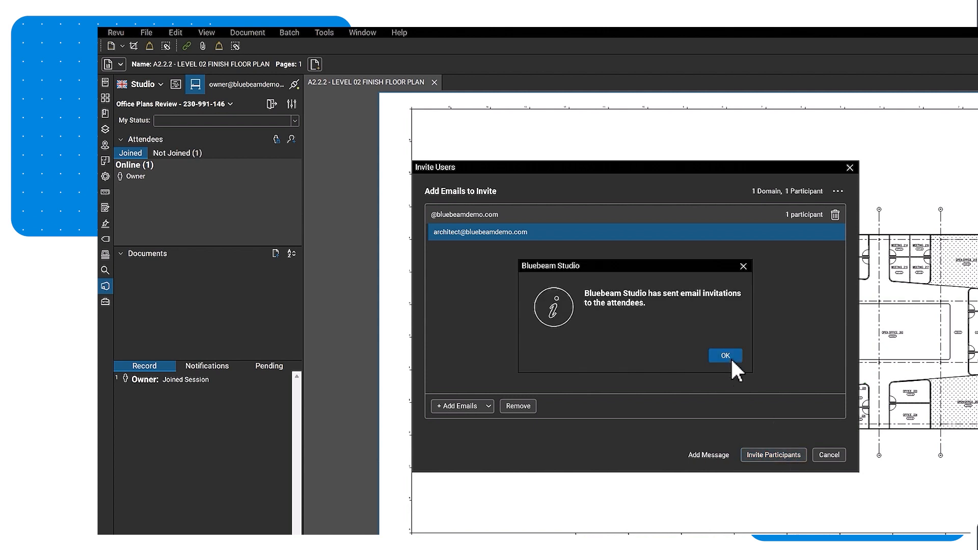
{"action": "left_click", "coordinate": [725, 355]}
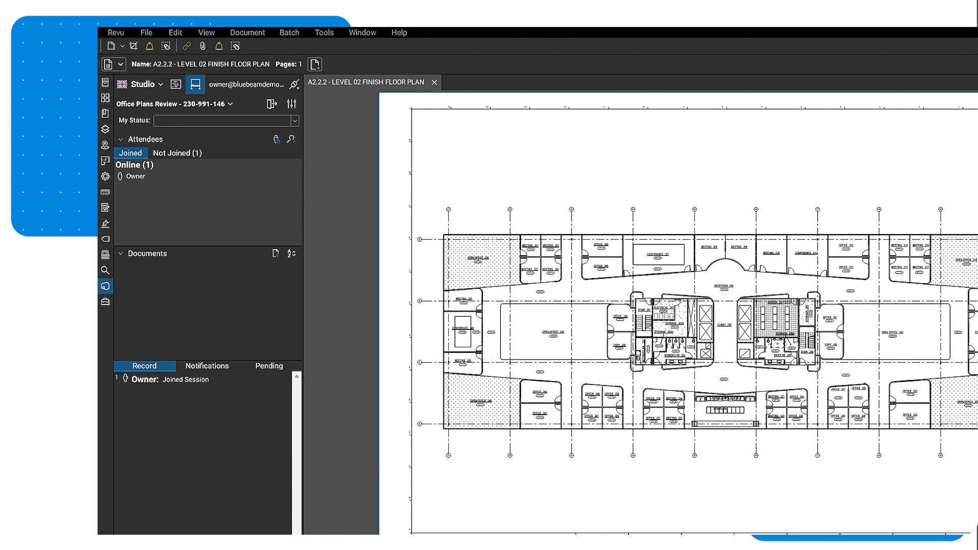
{"action": "mouse_move", "coordinate": [805, 361]}
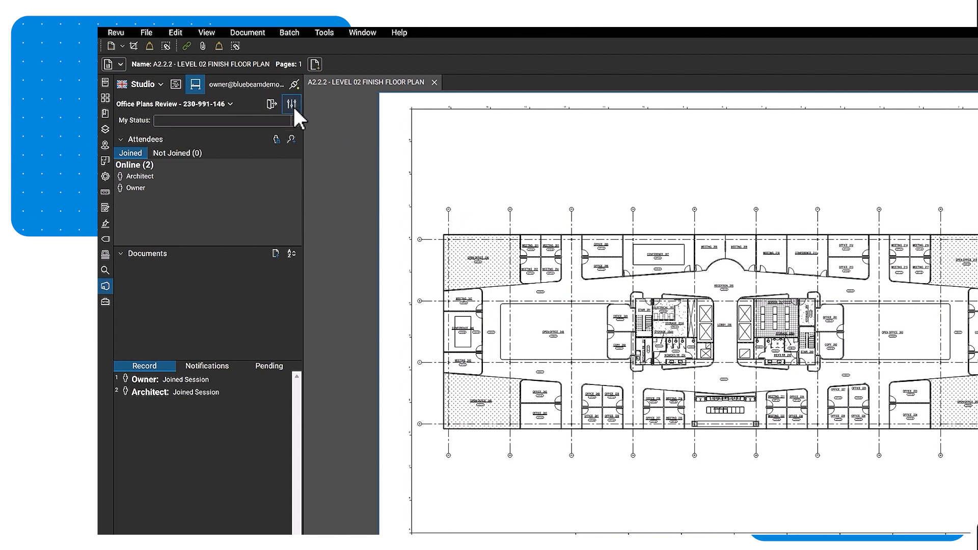
Step: Go to the session's Permissions settings and select the Attendees group
{"action": "left_click", "coordinate": [291, 104]}
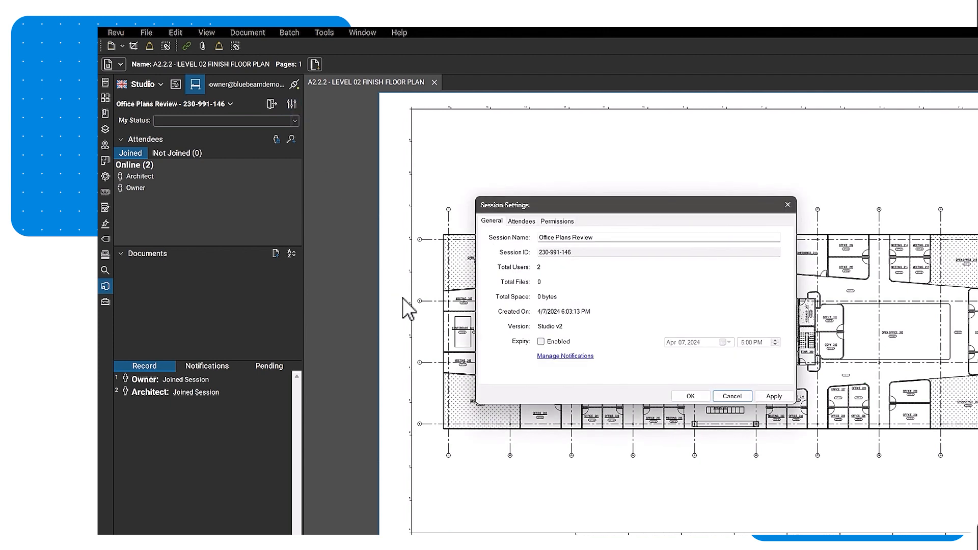
{"action": "mouse_move", "coordinate": [434, 326]}
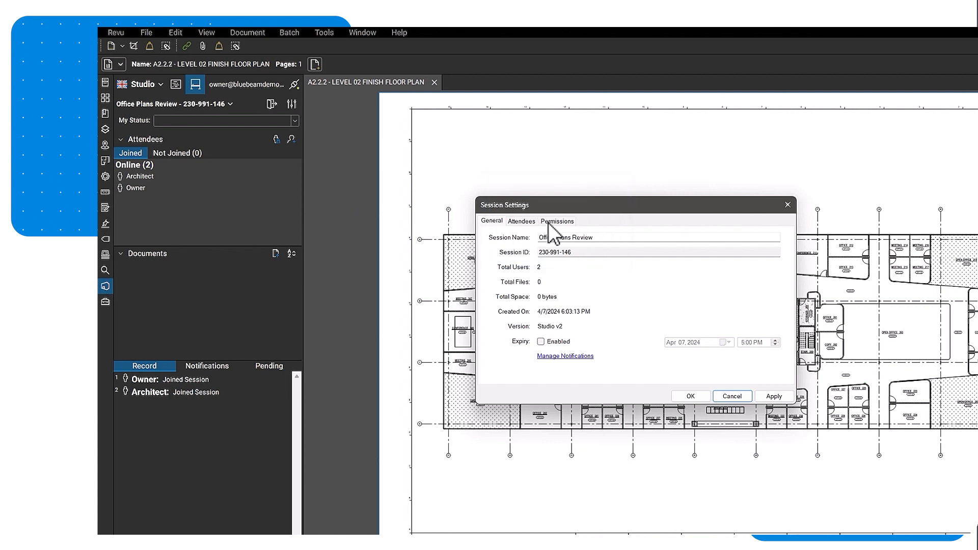
{"action": "left_click", "coordinate": [556, 221]}
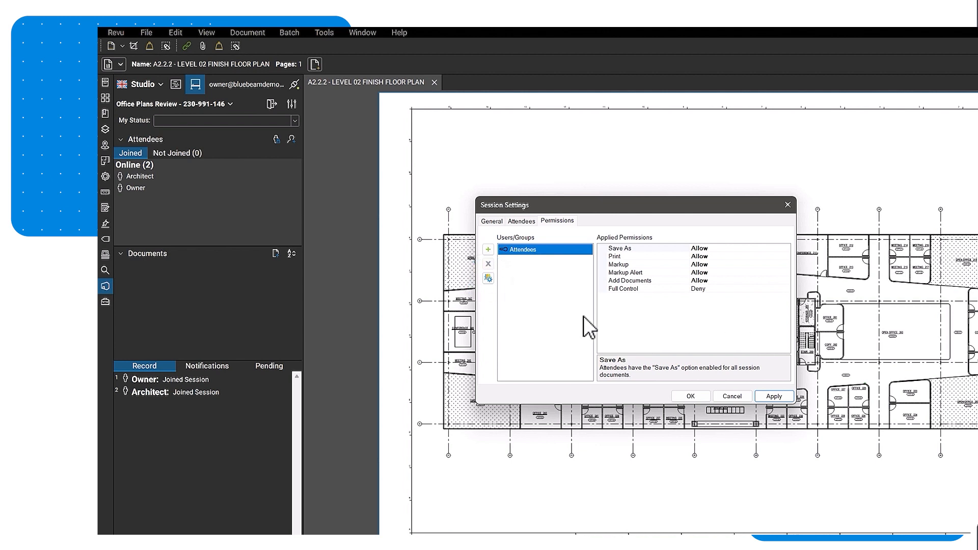
{"action": "left_click", "coordinate": [489, 278]}
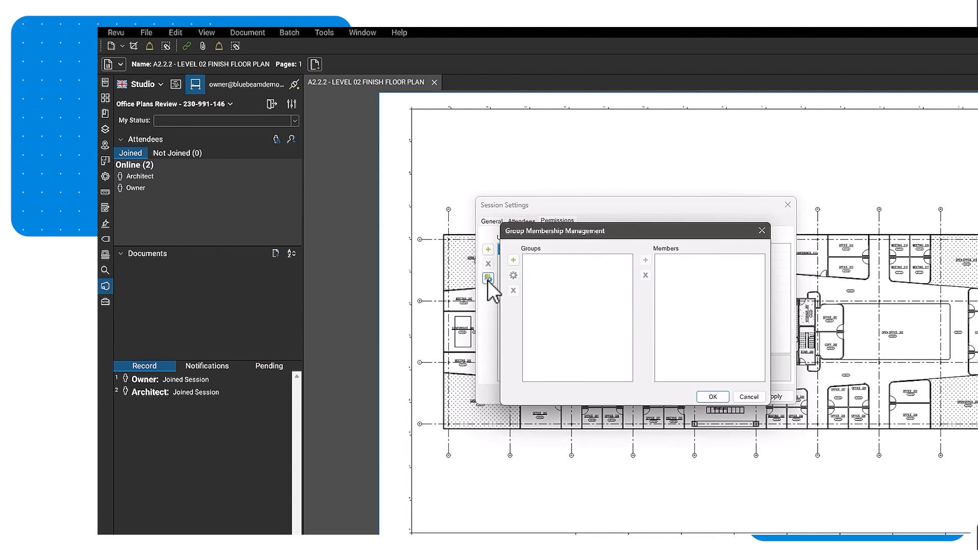
{"action": "left_click", "coordinate": [513, 259]}
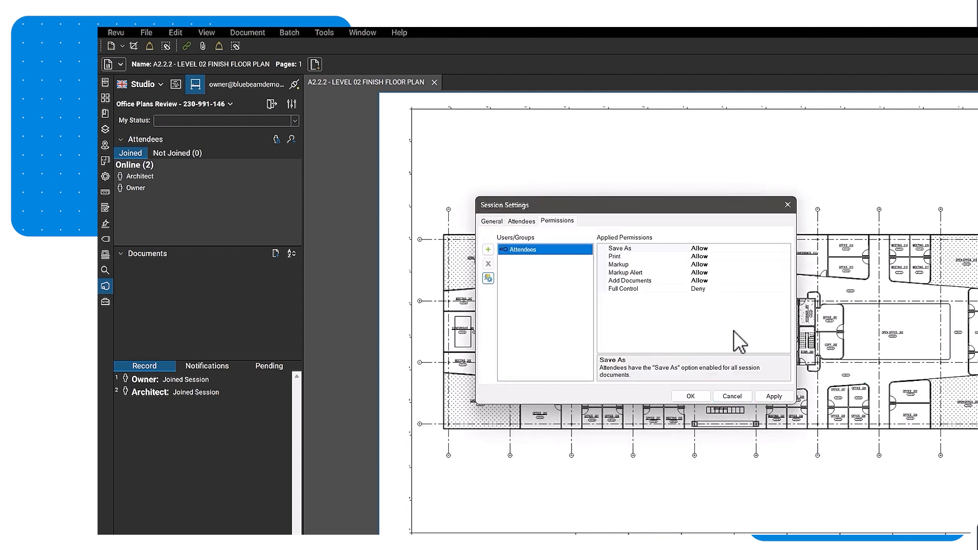
{"action": "mouse_move", "coordinate": [743, 330]}
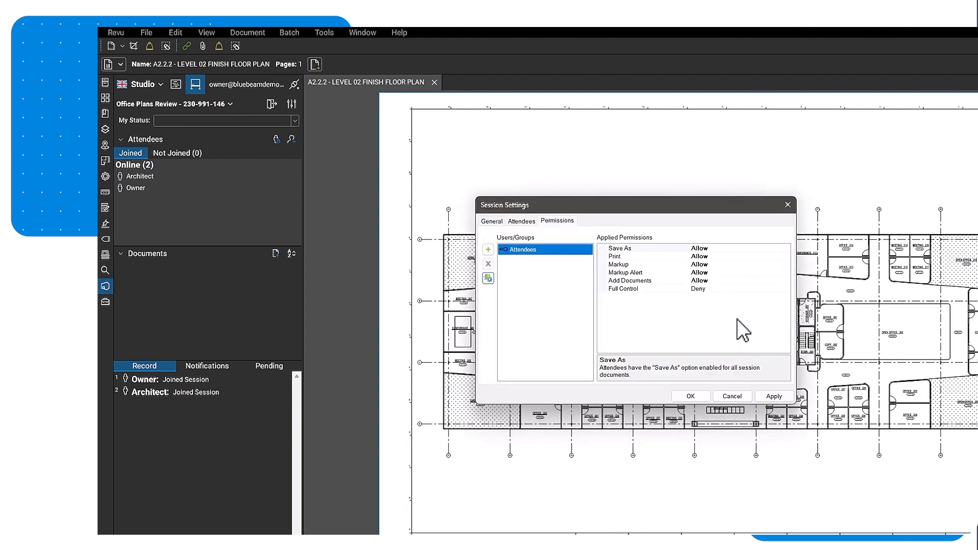
Step: Set Full Control to Allow for Attendees, apply the permissions and close the settings
{"action": "left_click", "coordinate": [629, 289]}
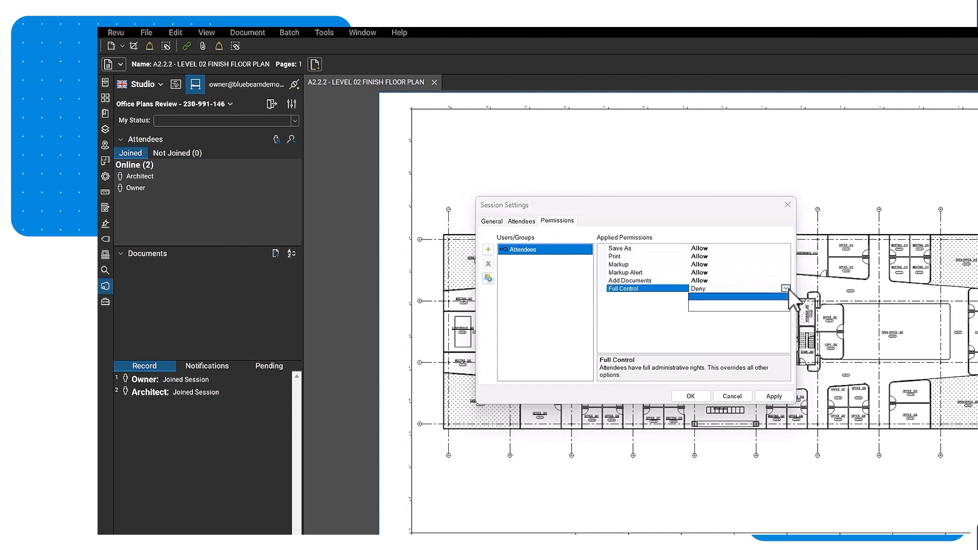
{"action": "left_click", "coordinate": [735, 298]}
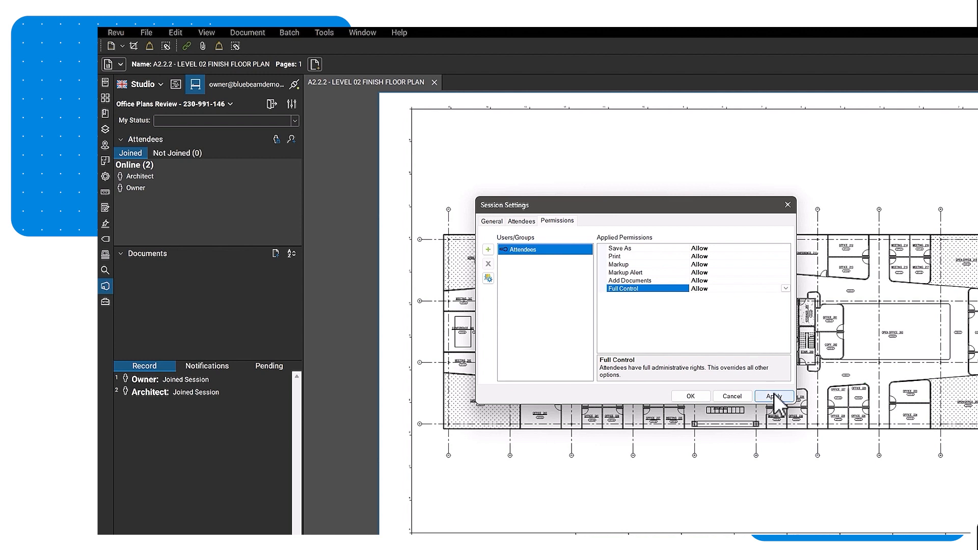
{"action": "left_click", "coordinate": [774, 395]}
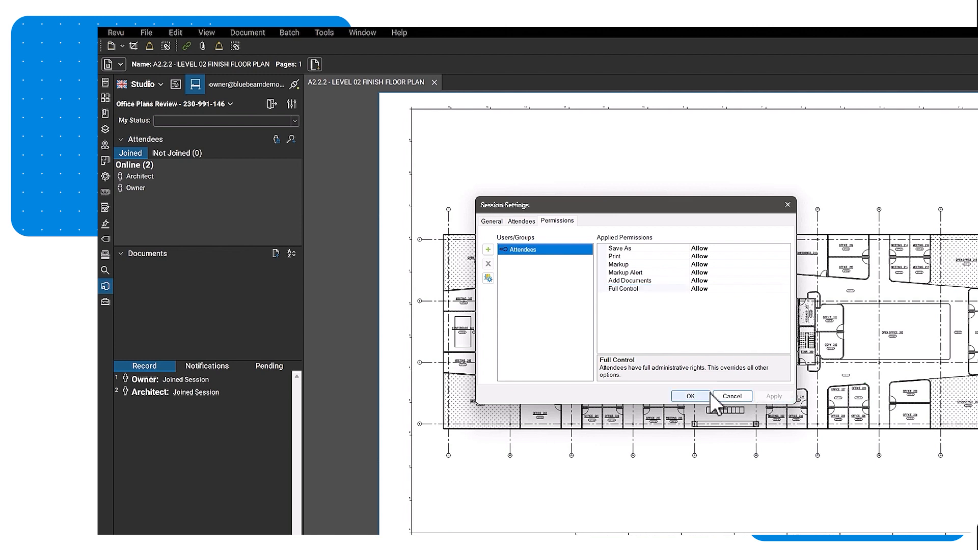
{"action": "left_click", "coordinate": [690, 396]}
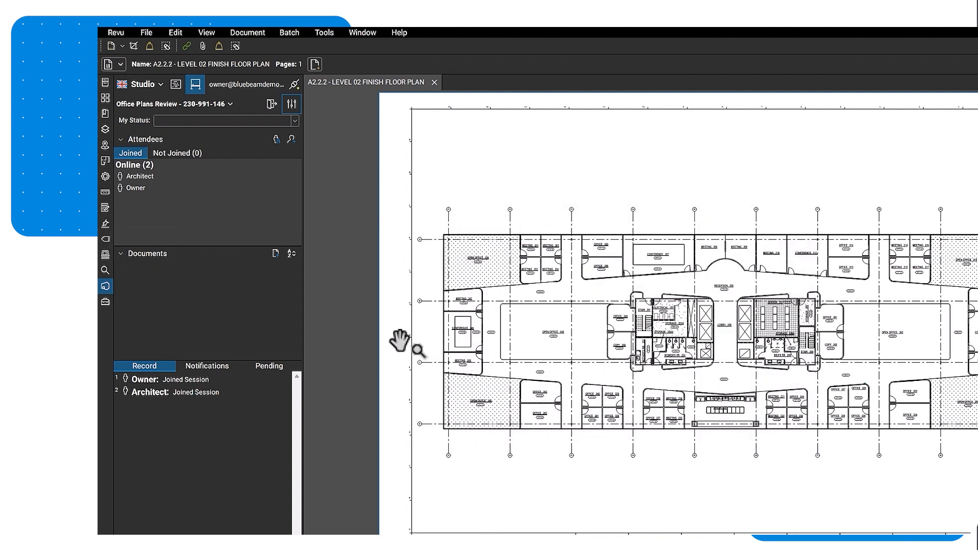
Step: Add the A2.2.2 finish floor plan and A2.2.3 reflected ceiling plan PDFs to the session documents
{"action": "left_click", "coordinate": [275, 253]}
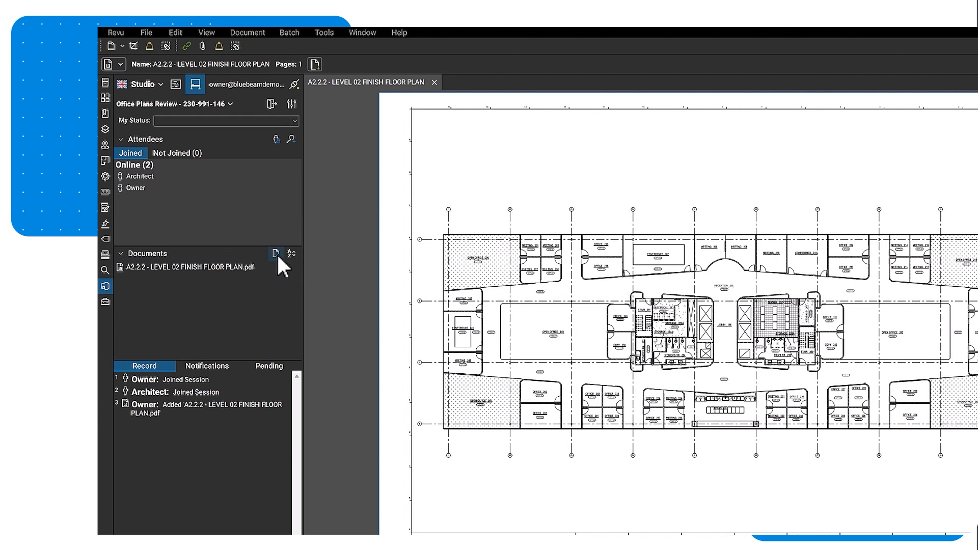
{"action": "left_click", "coordinate": [276, 253]}
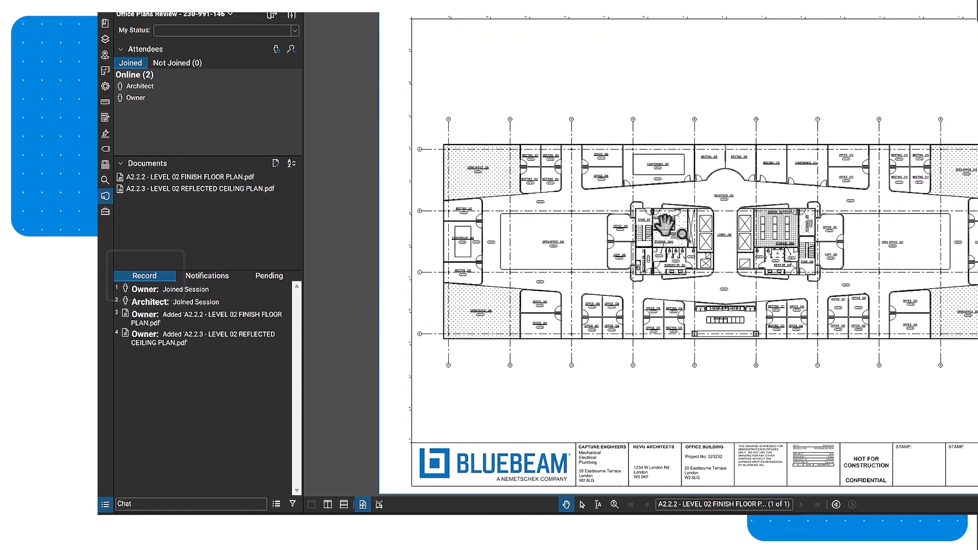
{"action": "mouse_move", "coordinate": [375, 306]}
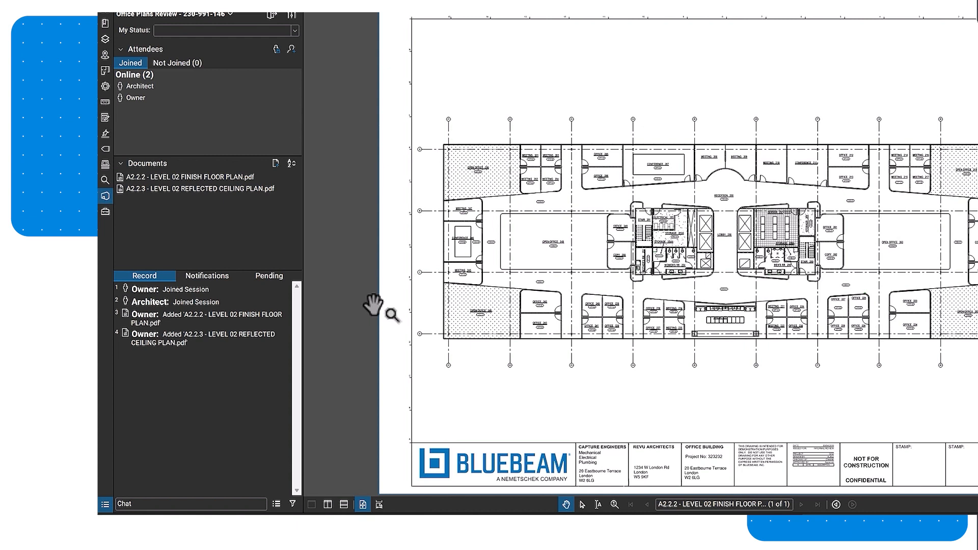
{"action": "mouse_move", "coordinate": [574, 305]}
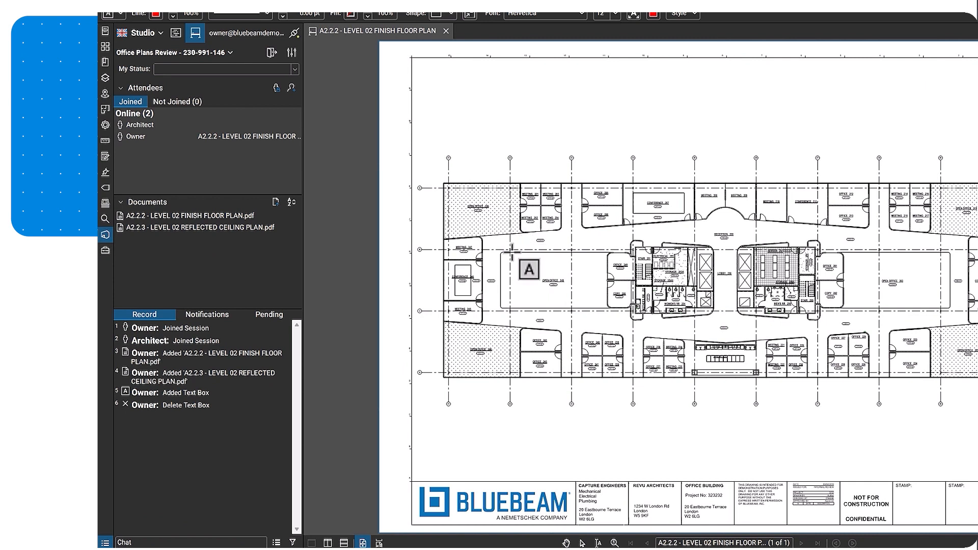
Step: Draw a text box in the open office area and send an alert about it to the Architect
{"action": "left_click_drag", "start_coordinate": [529, 271], "coordinate": [588, 327]}
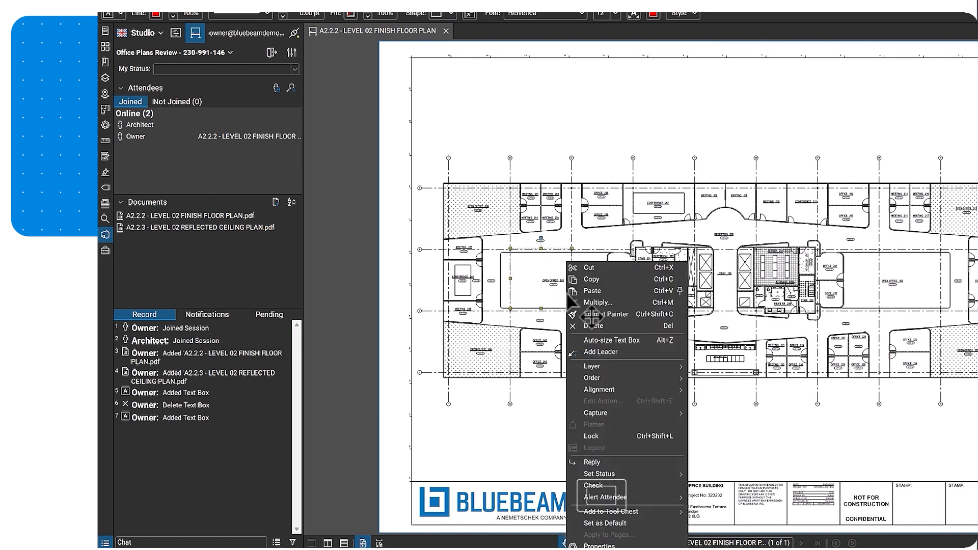
{"action": "mouse_move", "coordinate": [602, 497]}
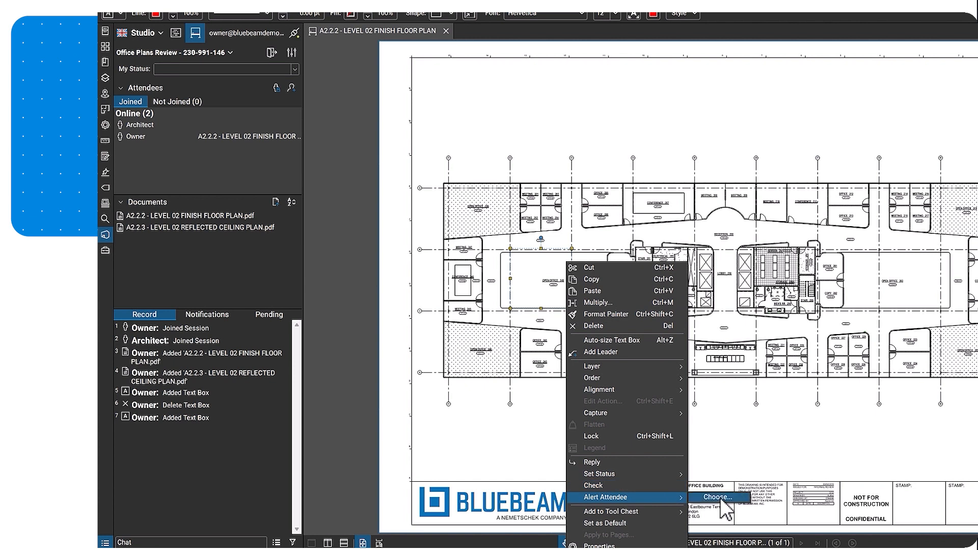
{"action": "left_click", "coordinate": [717, 497]}
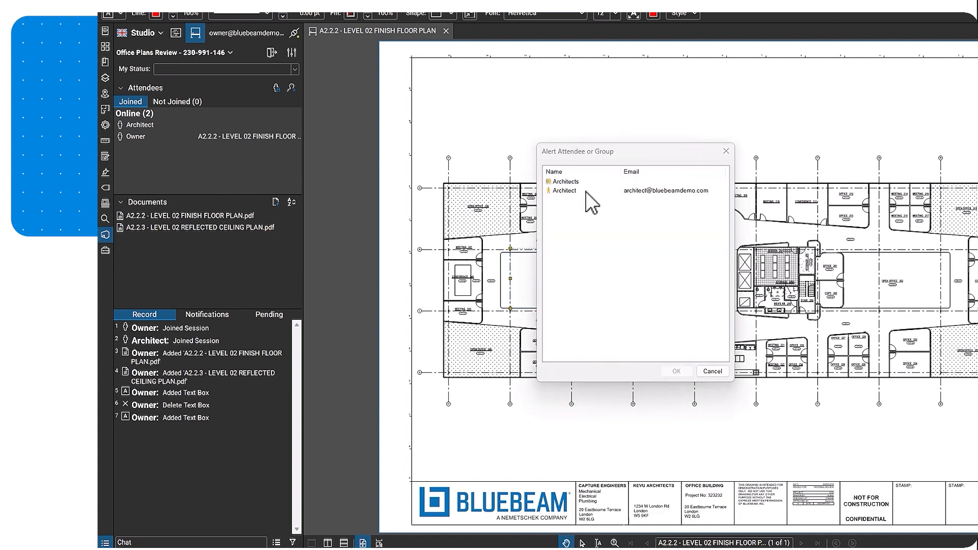
{"action": "left_click", "coordinate": [564, 191]}
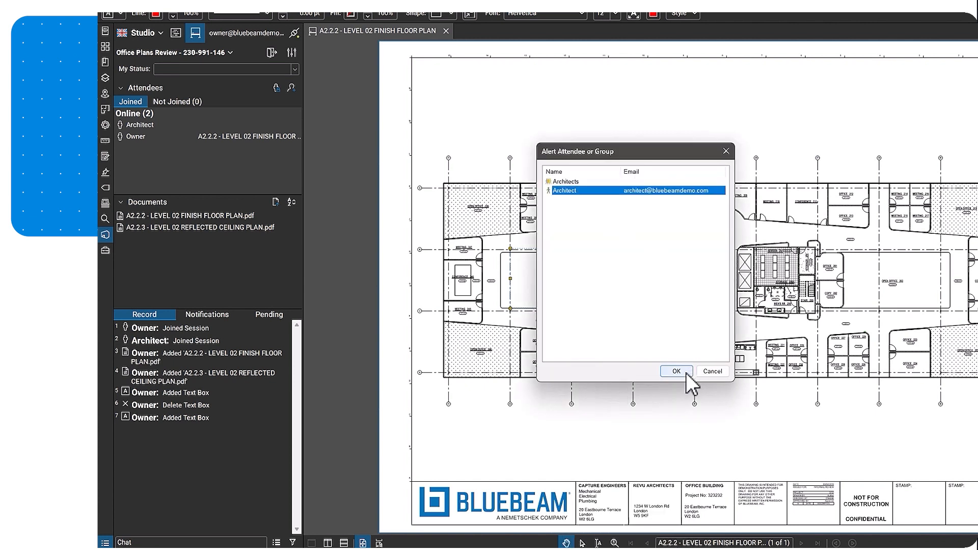
{"action": "left_click", "coordinate": [676, 371]}
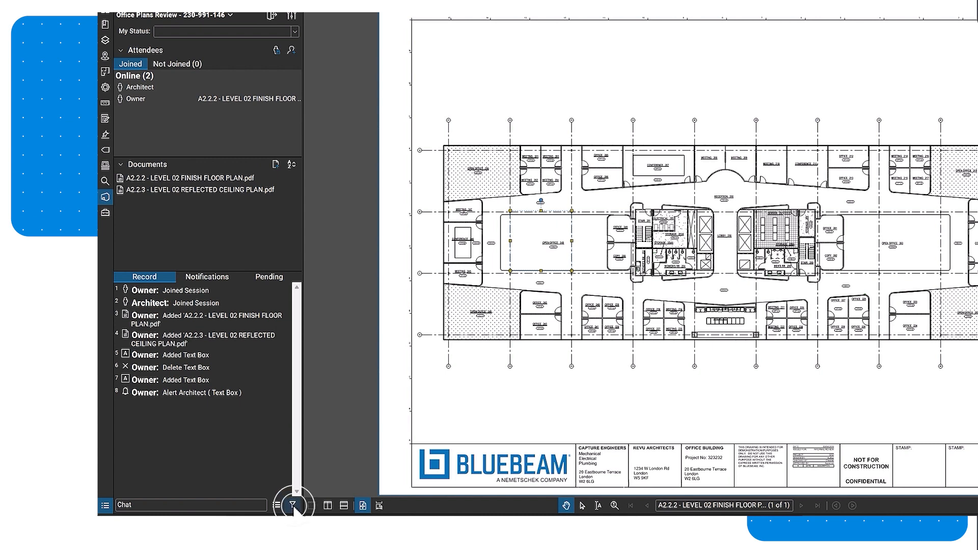
Step: Follow the Architect attendee so the view tracks their work
{"action": "left_click", "coordinate": [295, 505]}
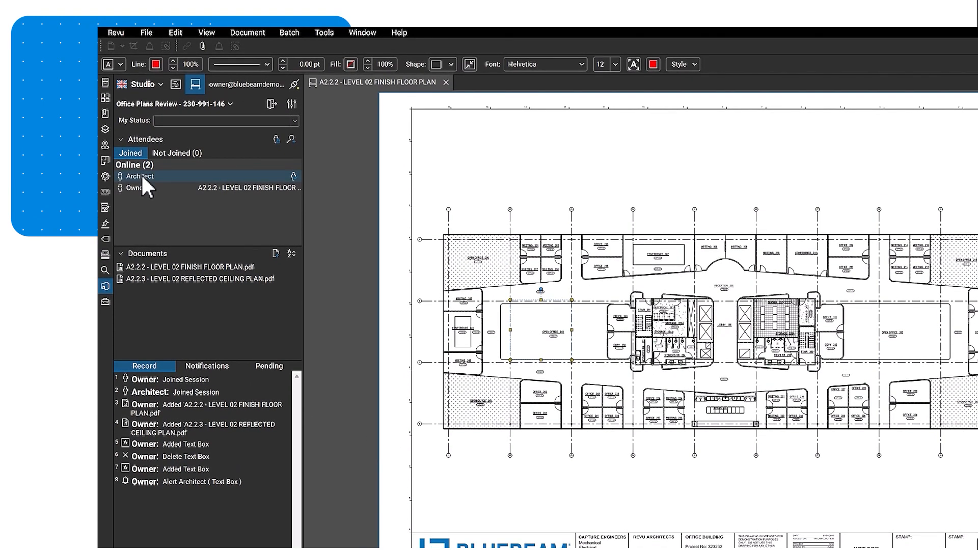
{"action": "right_click", "coordinate": [138, 176]}
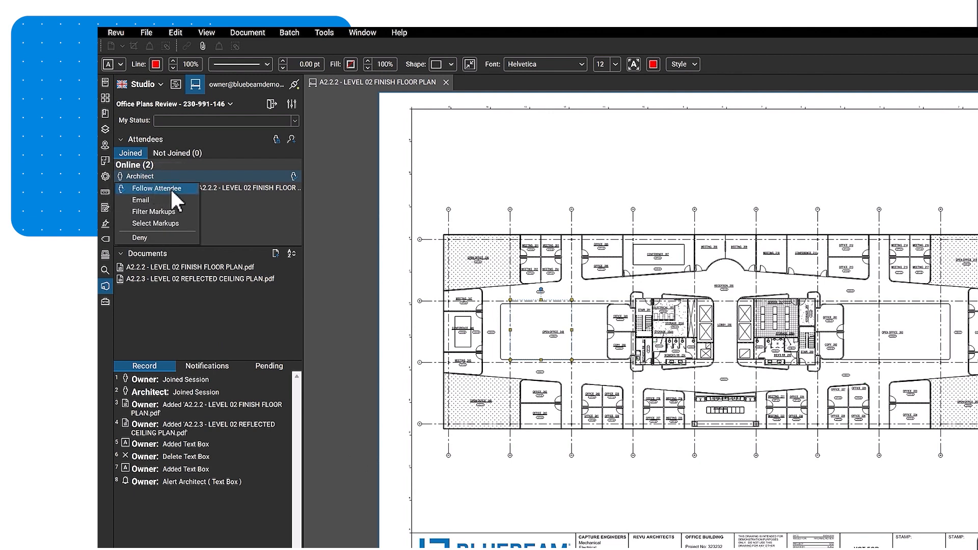
{"action": "left_click", "coordinate": [157, 189]}
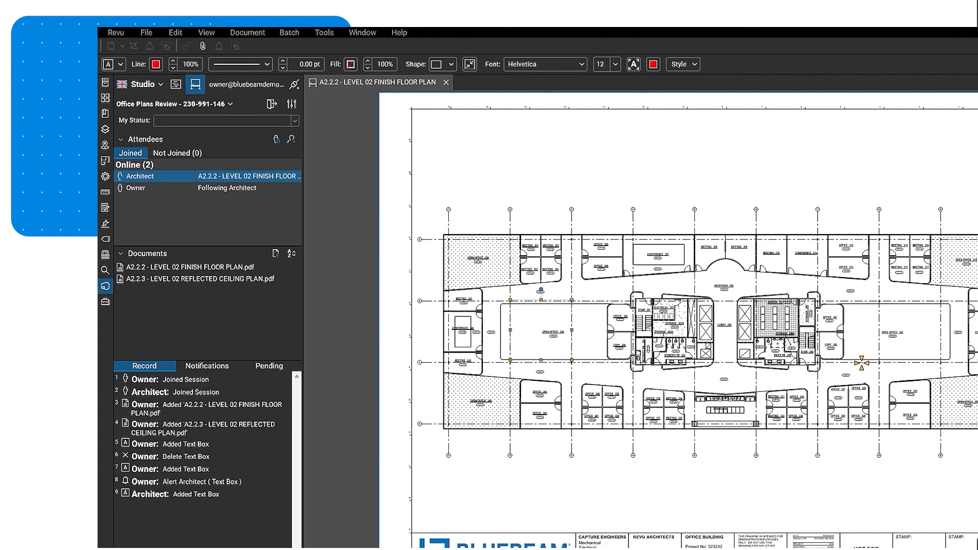
{"action": "mouse_move", "coordinate": [709, 338]}
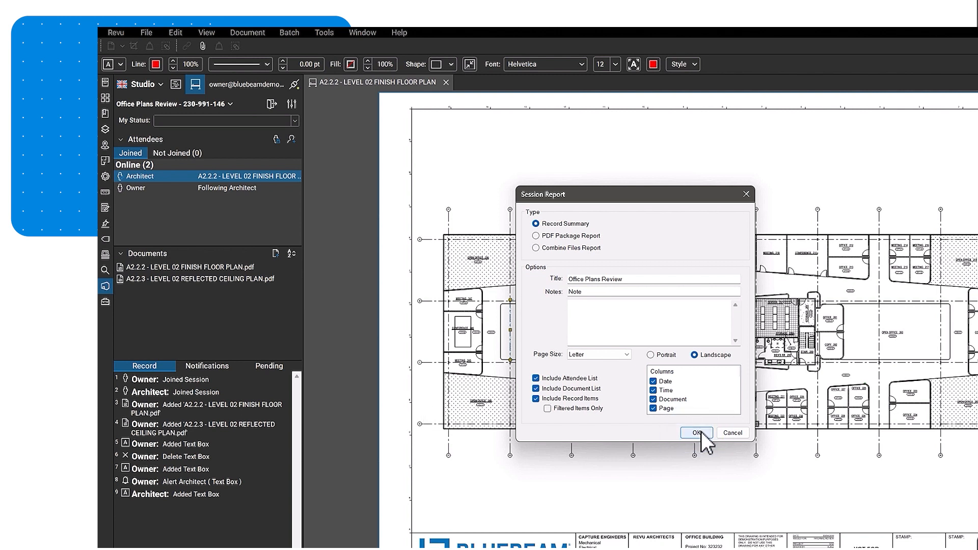
Step: Confirm the Record Summary report with attendees, documents and record items included
{"action": "left_click", "coordinate": [696, 433]}
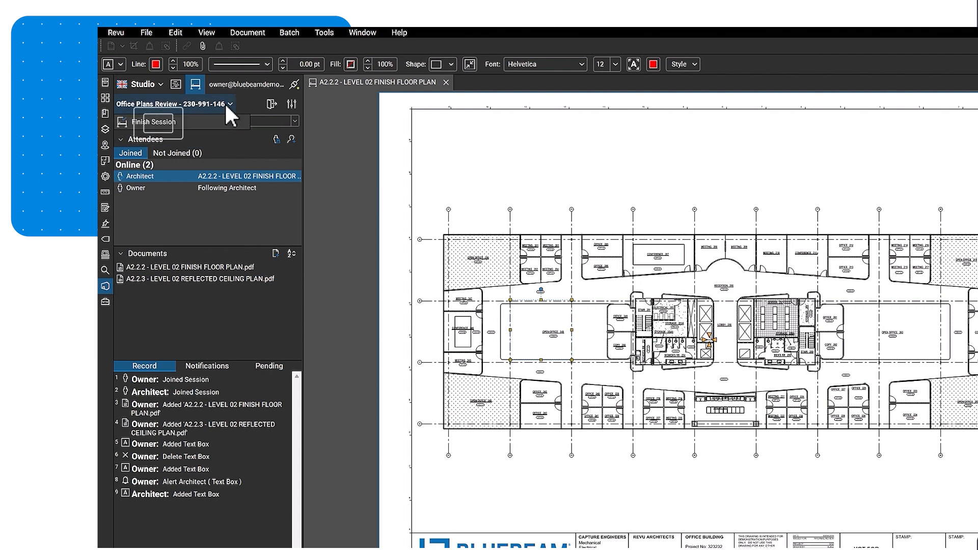
Step: Finish the session, keeping Save In Folder and Generate Report selected
{"action": "left_click", "coordinate": [154, 121]}
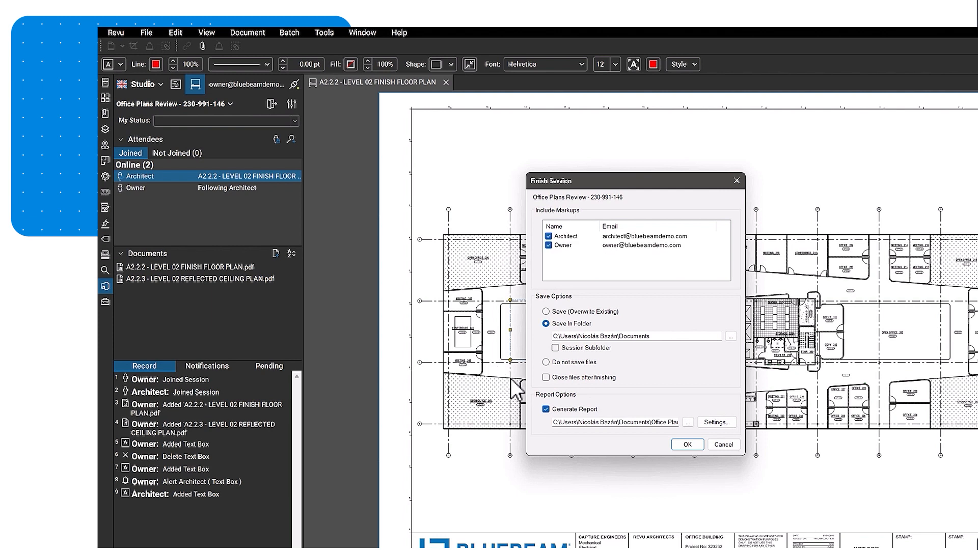
{"action": "mouse_move", "coordinate": [616, 405]}
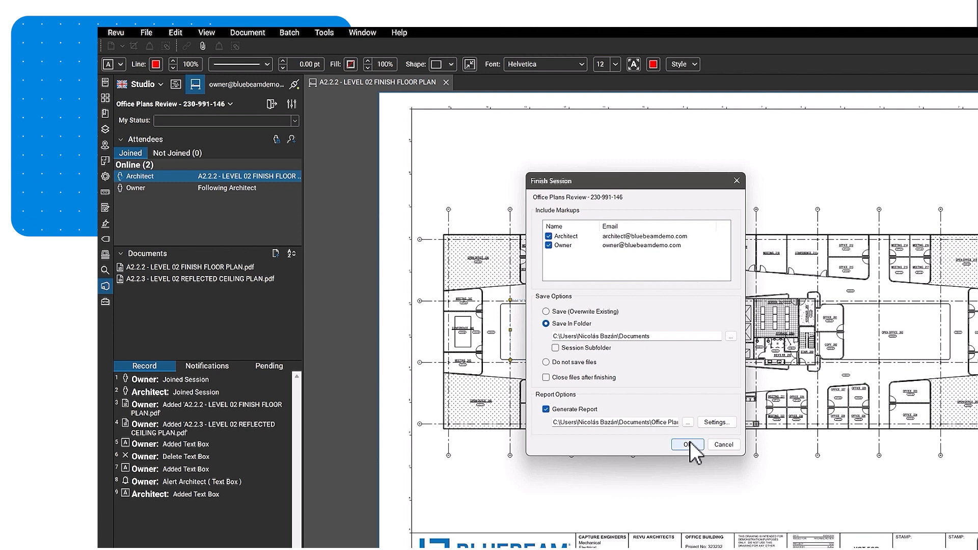
{"action": "left_click", "coordinate": [686, 444]}
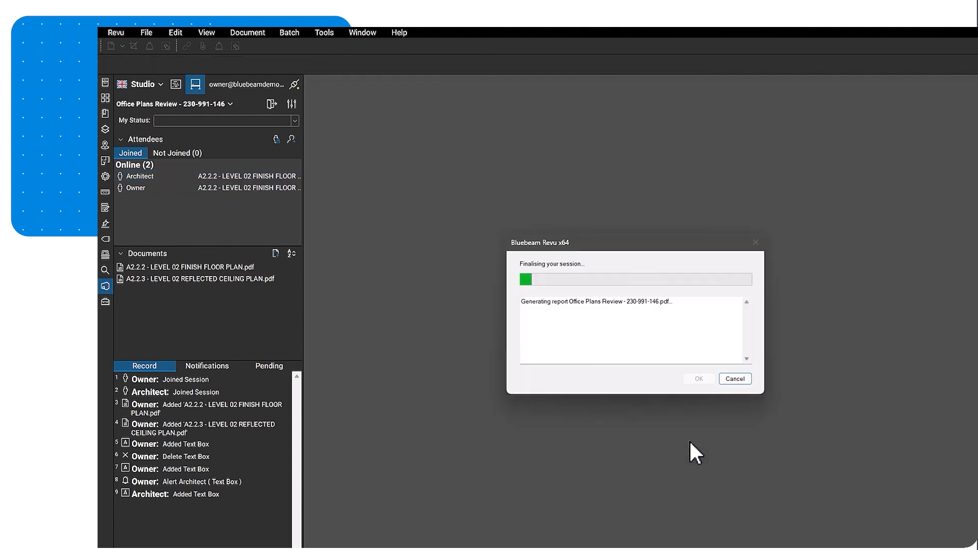